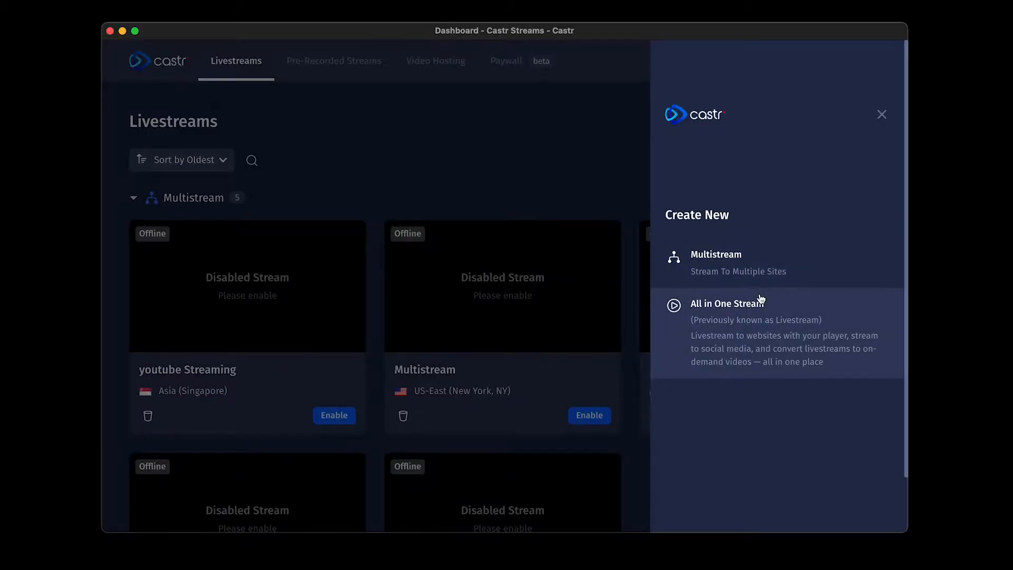
Step: Create the All in One Stream 'YOUR FIRST IN-STREAM AD' and show its Advertising settings
{"action": "left_click", "coordinate": [728, 303]}
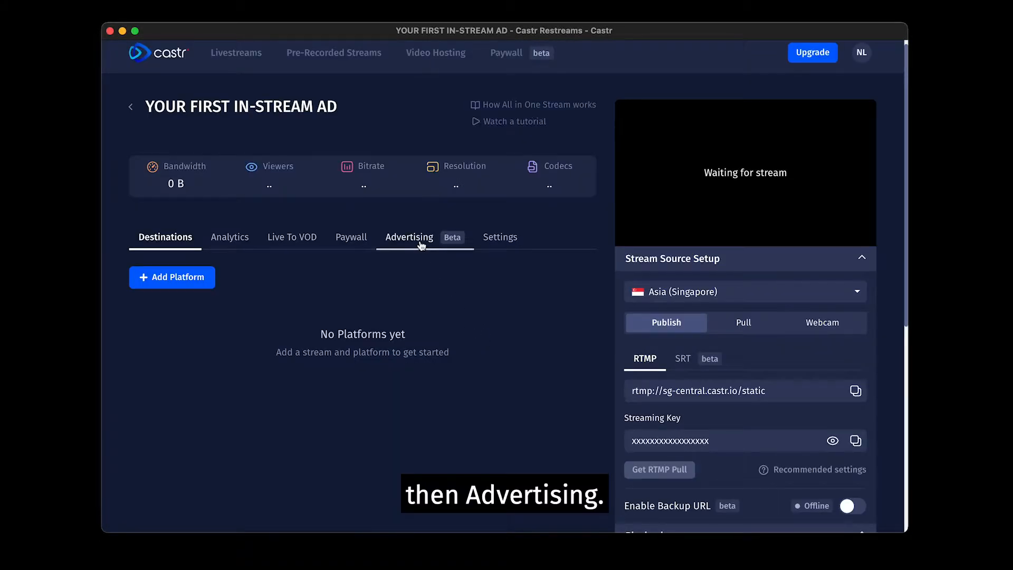
{"action": "left_click", "coordinate": [409, 237]}
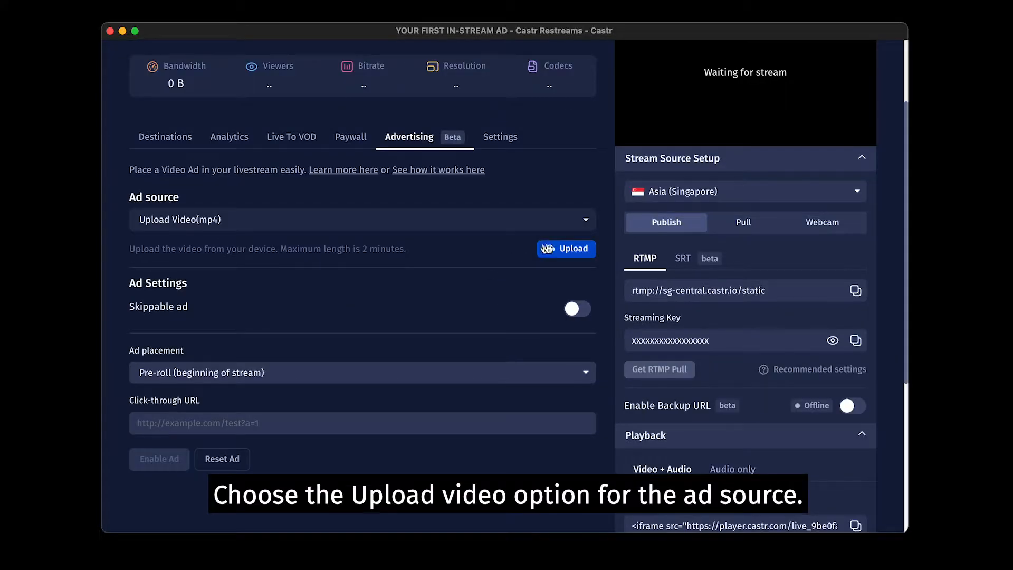
Step: Upload 'your ad.mp4' as the ad video and turn on Skippable ad
{"action": "left_click", "coordinate": [566, 249]}
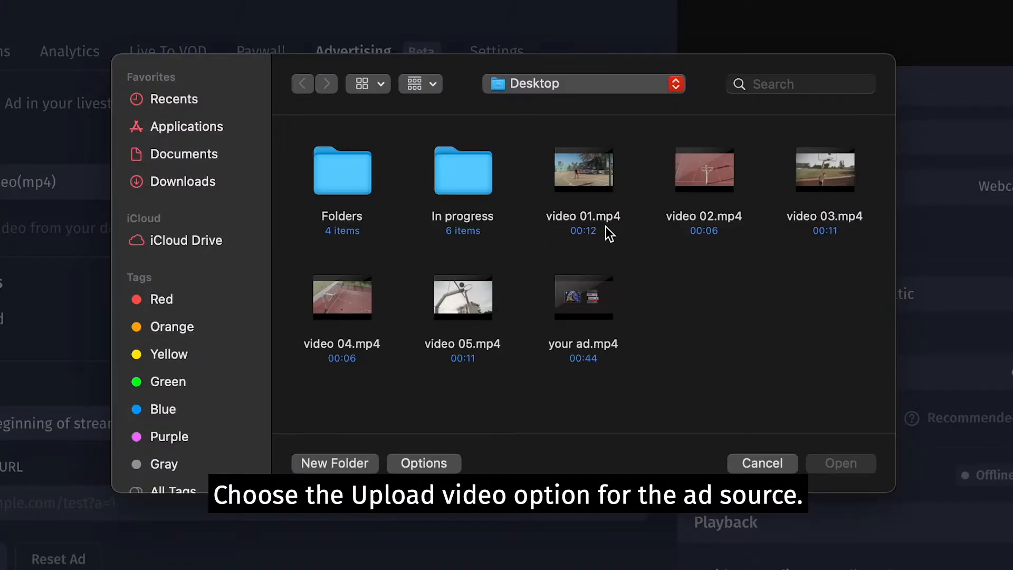
{"action": "left_click", "coordinate": [583, 297]}
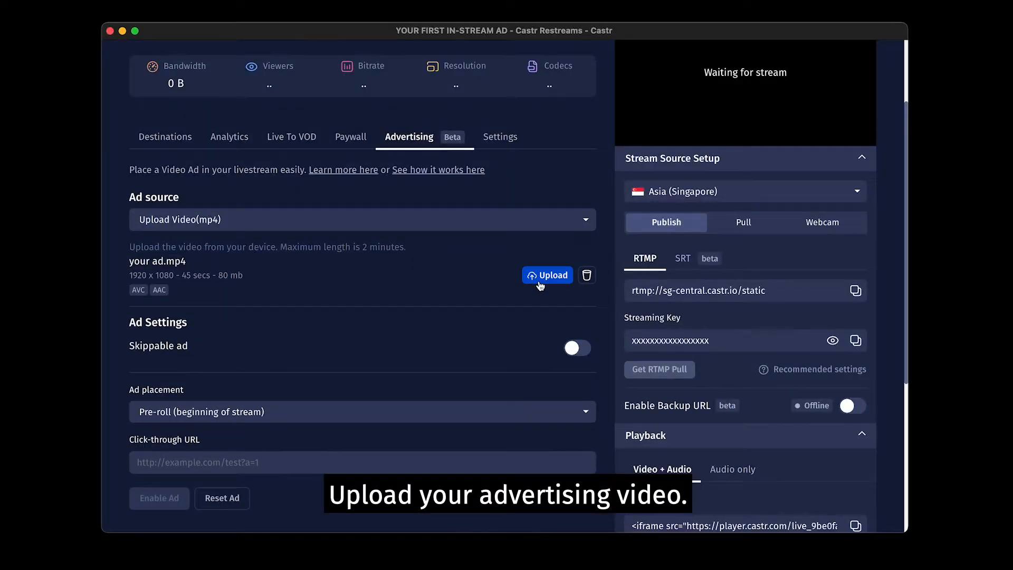
{"action": "left_click", "coordinate": [547, 274]}
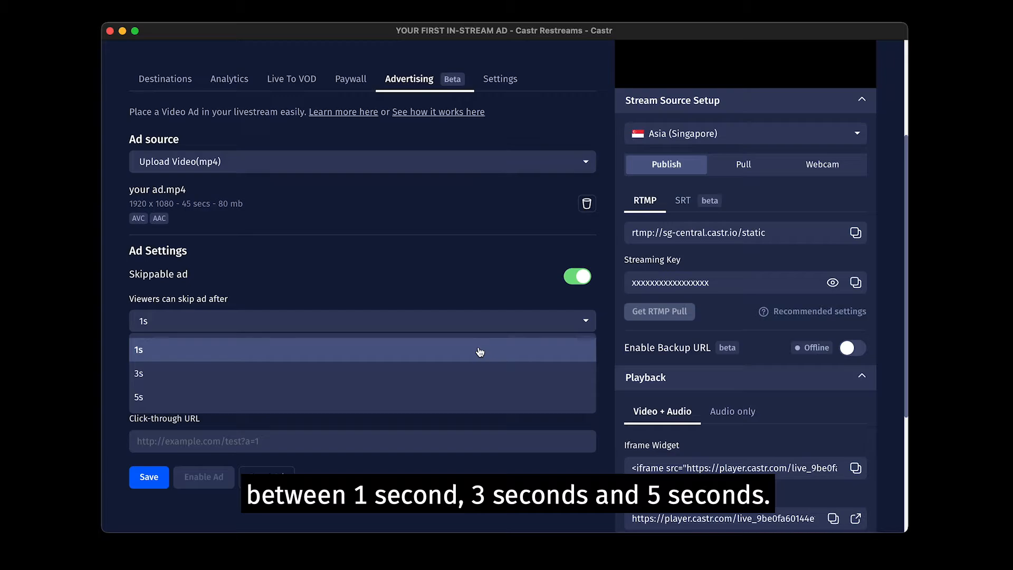
{"action": "left_click", "coordinate": [138, 373]}
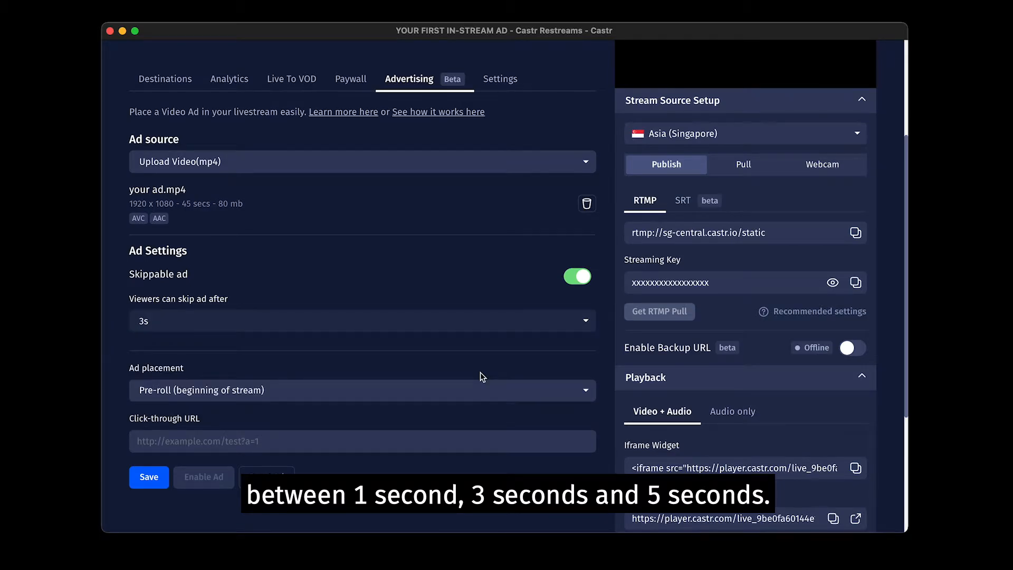
{"action": "type", "text": "https://castr.io"}
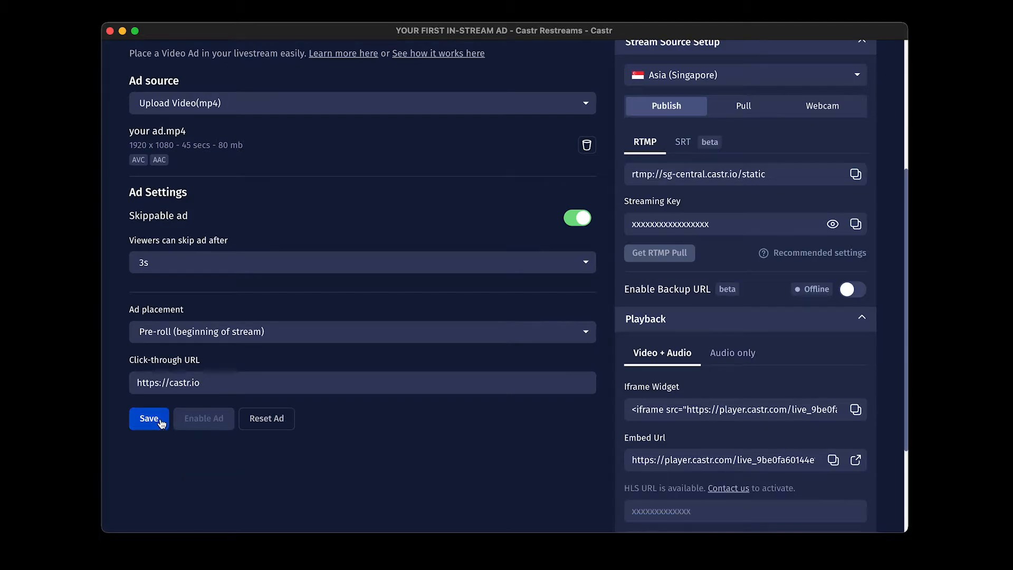
{"action": "left_click", "coordinate": [149, 419]}
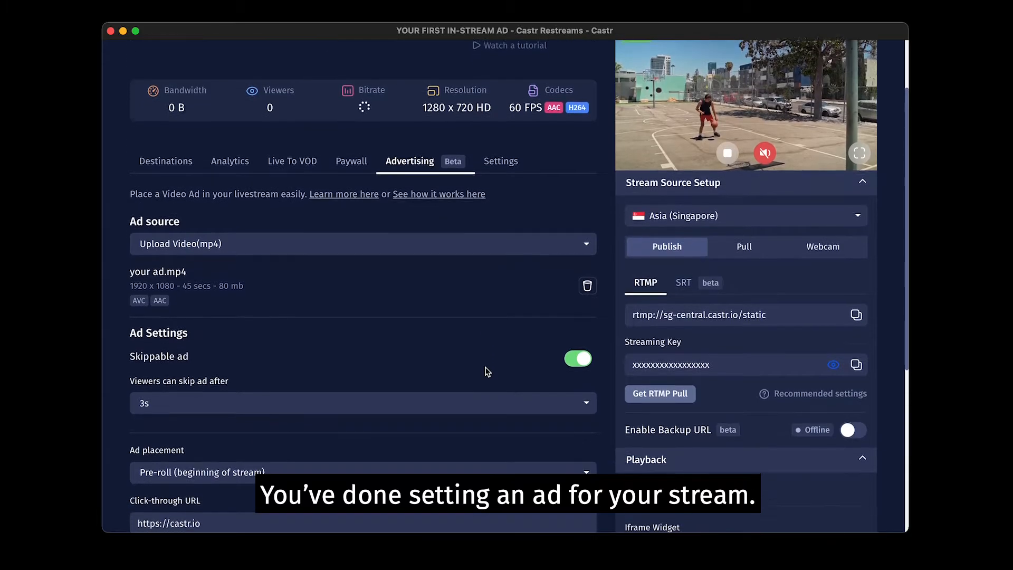
{"action": "scroll", "scroll_direction": "down", "scroll_amount": 3}
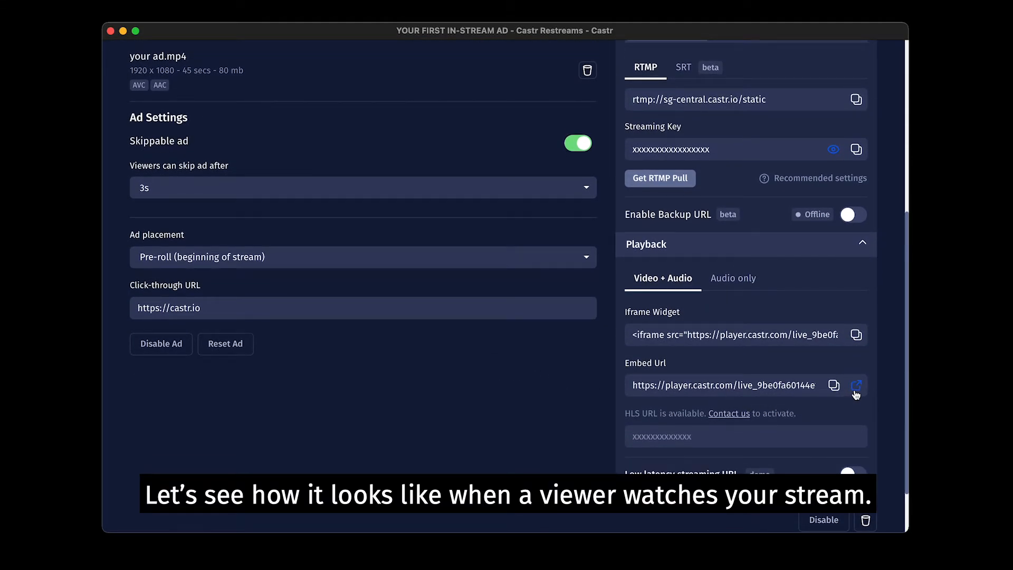
{"action": "left_click", "coordinate": [857, 385]}
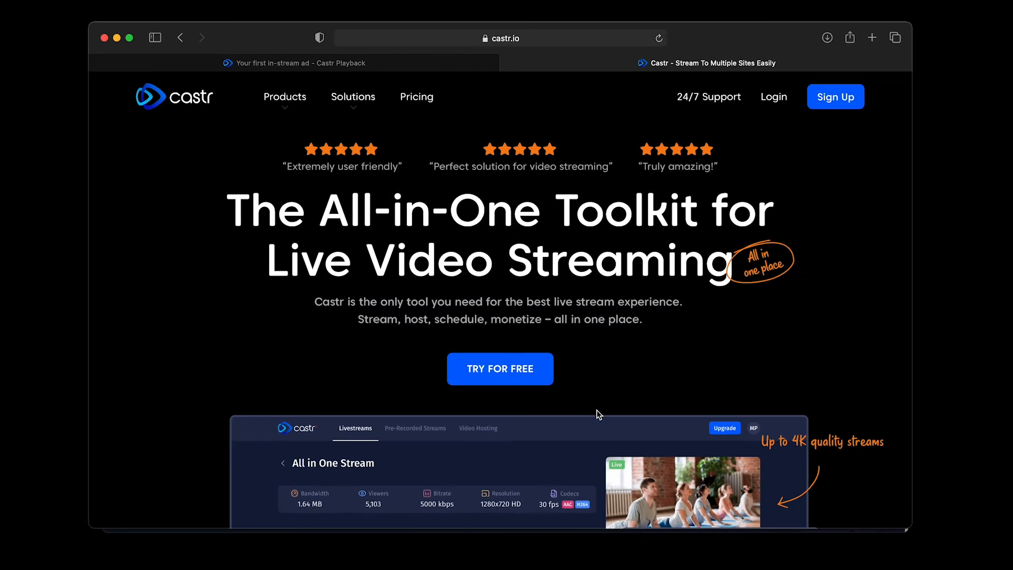
Step: Scroll the castr.io homepage down to its streaming features and trusted-company logos
{"action": "scroll", "scroll_direction": "down", "scroll_amount": 3}
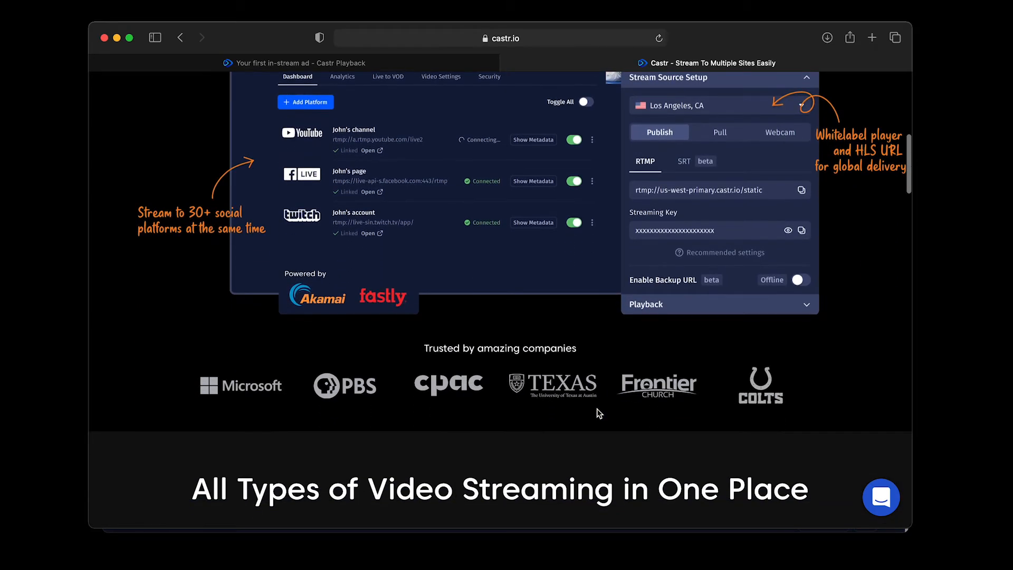